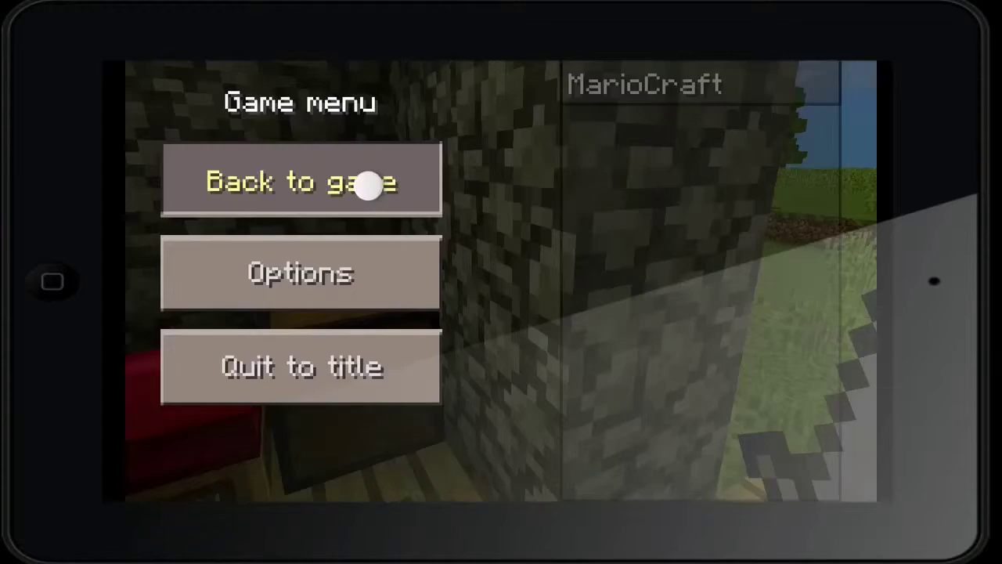
- Resume the survival world from the game menu via 'Back to game'
left_click(301, 180)
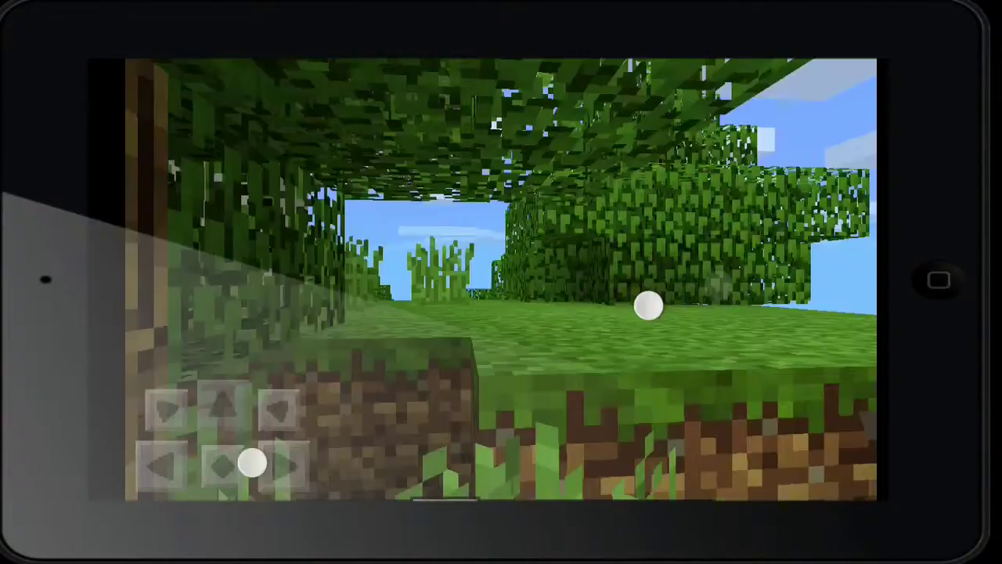
- Turn the view from under the forest trees toward the open grassland ahead
left_click_drag(250, 461, 250, 391)
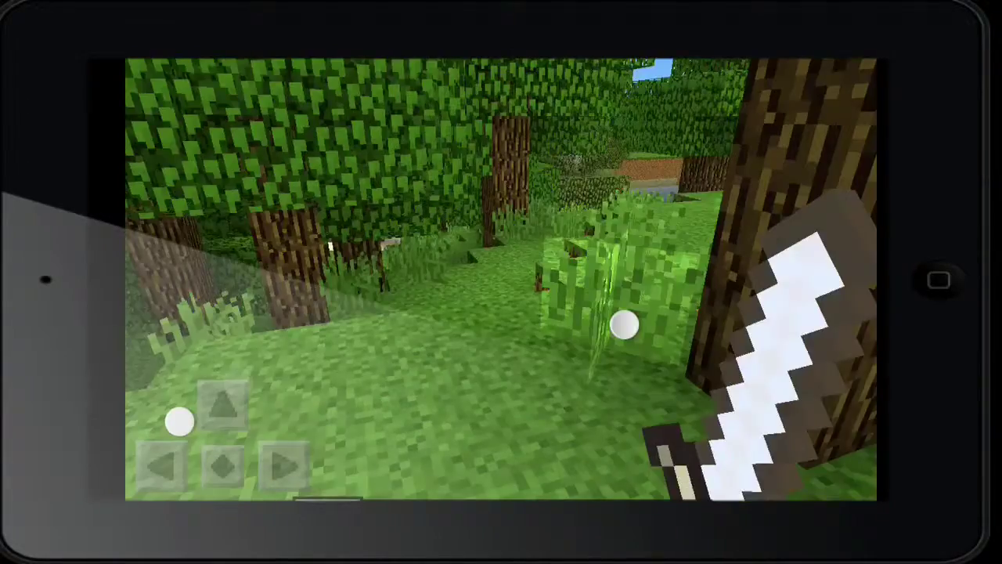
- Scan the forest for a wolf, then survey the tall-grass plains near the water
left_click_drag(626, 313, 517, 321)
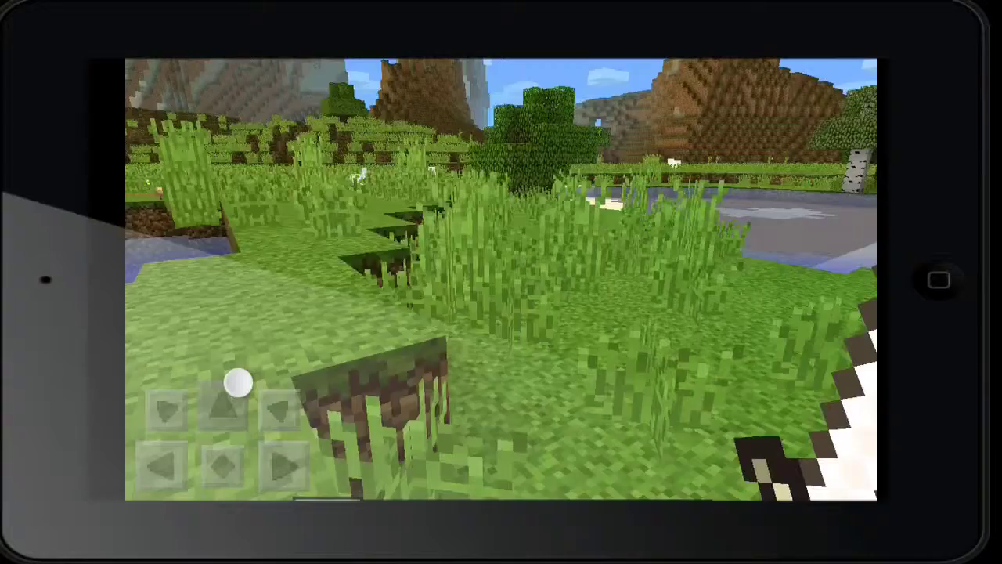
left_click_drag(238, 383, 232, 444)
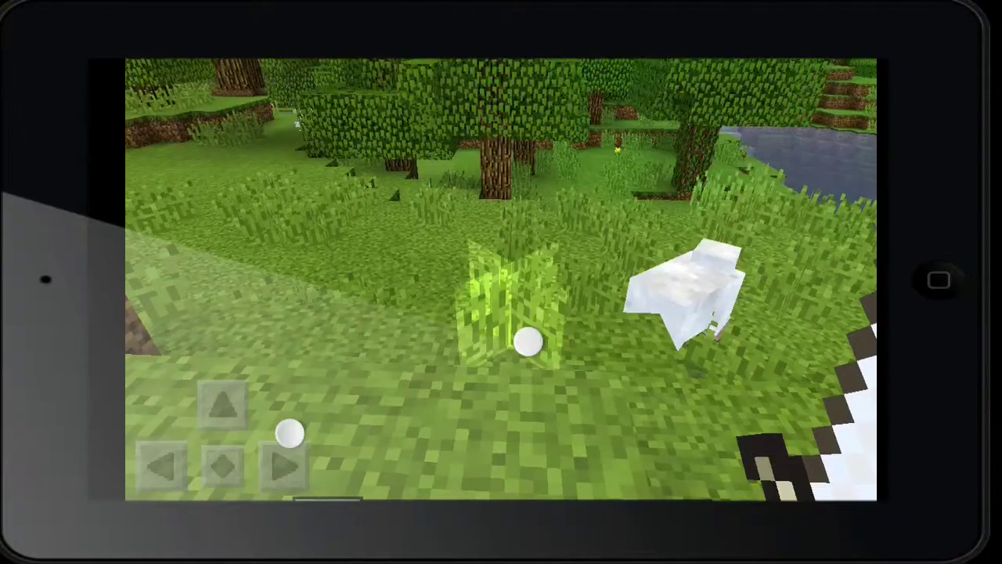
- Look around while crossing the grassy hills until the lake comes into view
left_click_drag(533, 341, 561, 316)
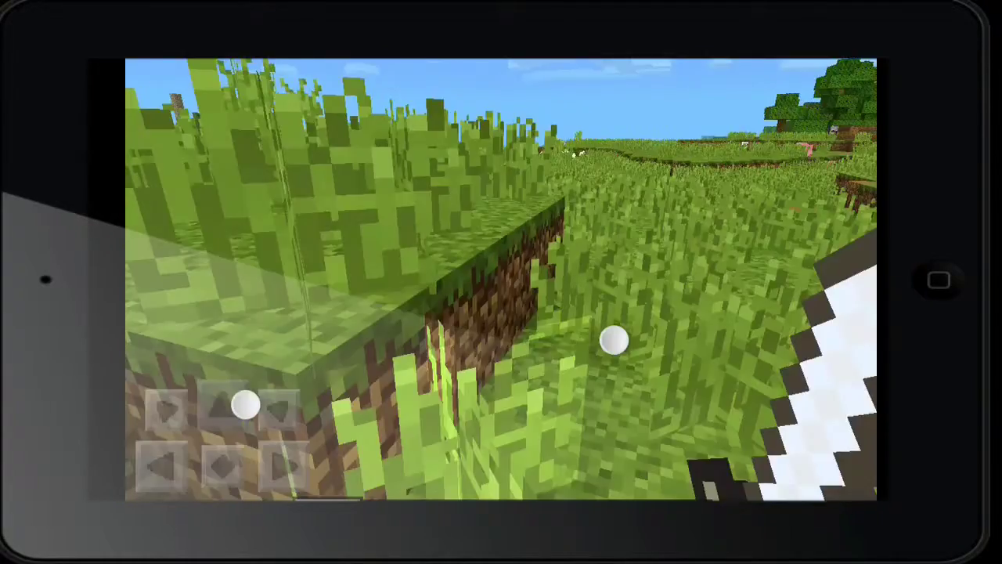
left_click_drag(614, 338, 577, 357)
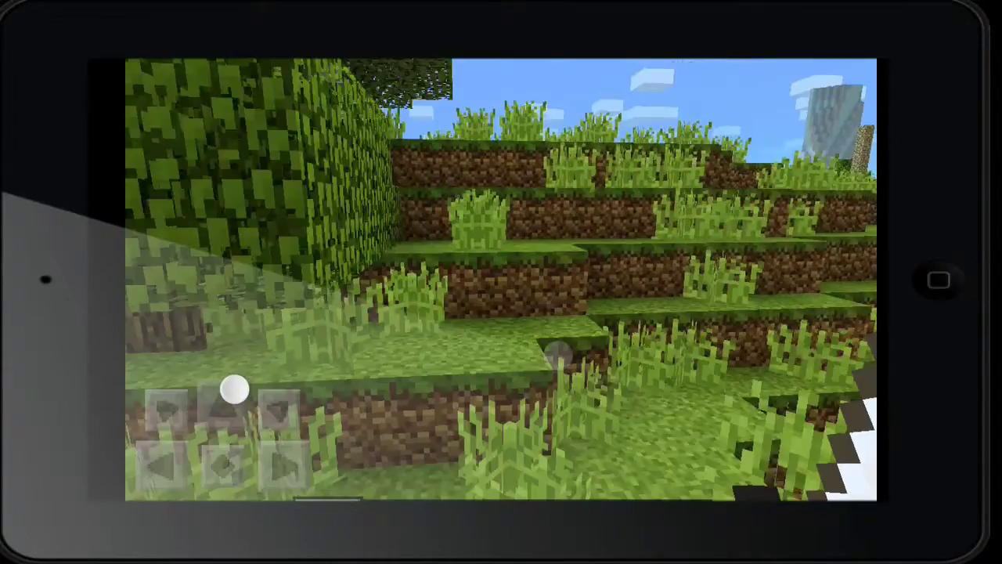
left_click_drag(242, 388, 228, 400)
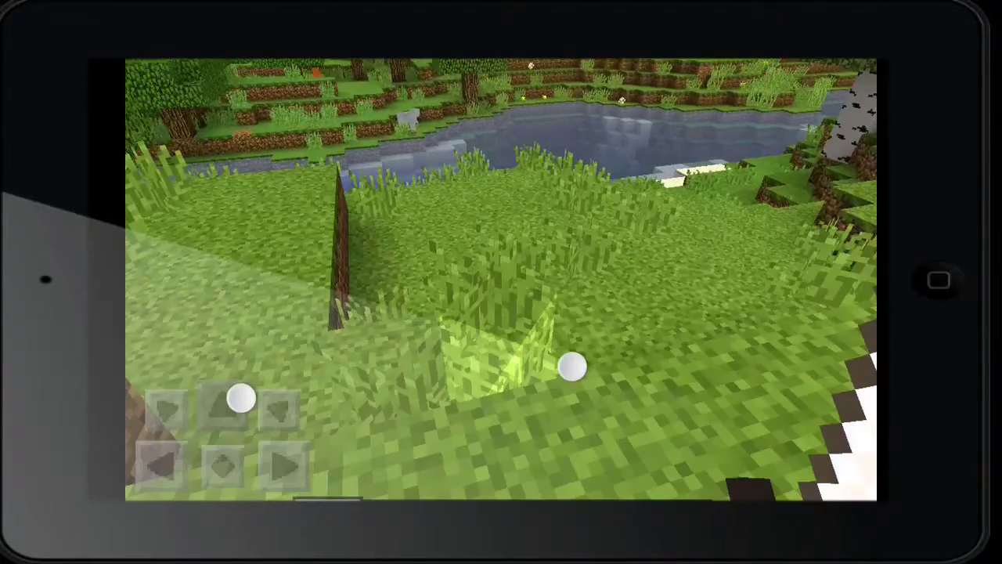
left_click_drag(572, 367, 614, 332)
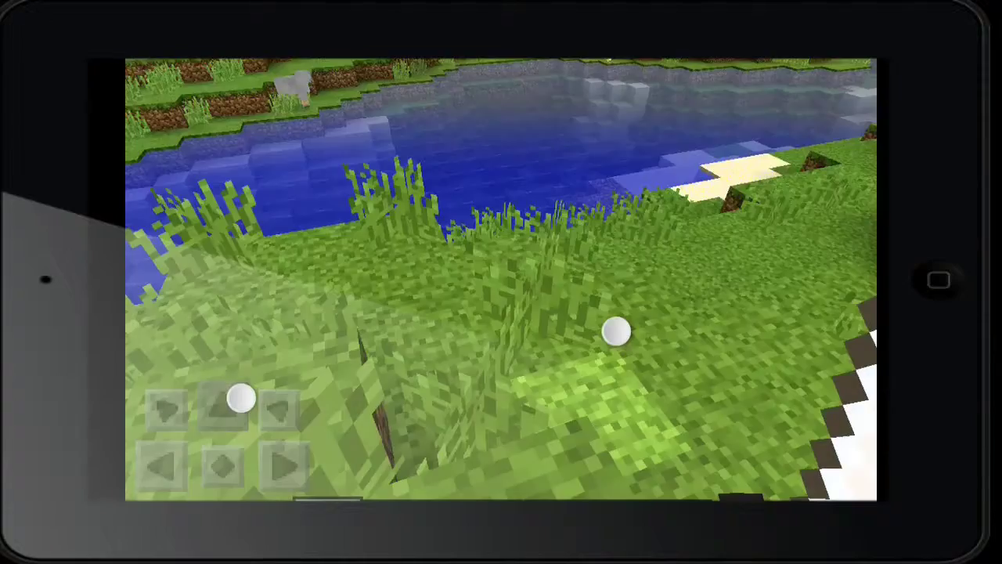